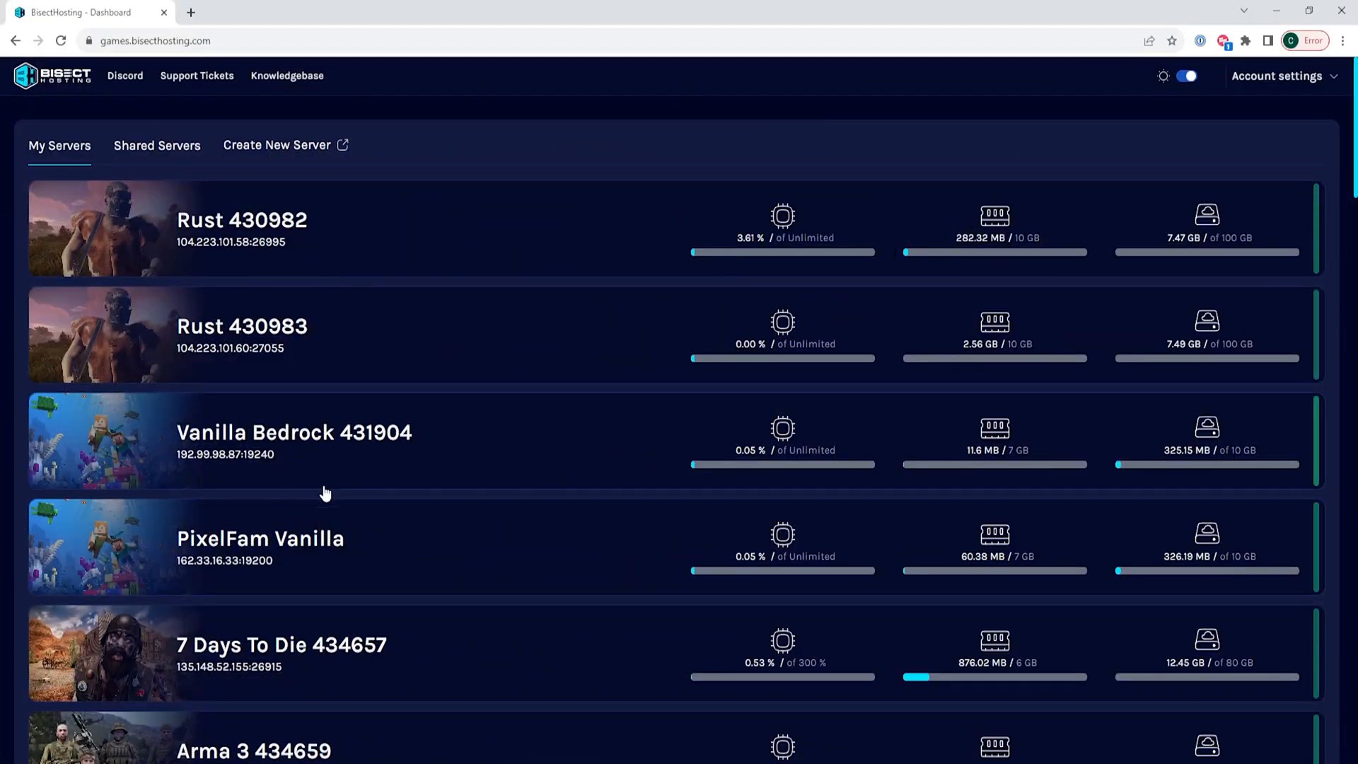
Step: Stop the Space Engineers server from its overview page in My Servers
scroll("down", 3)
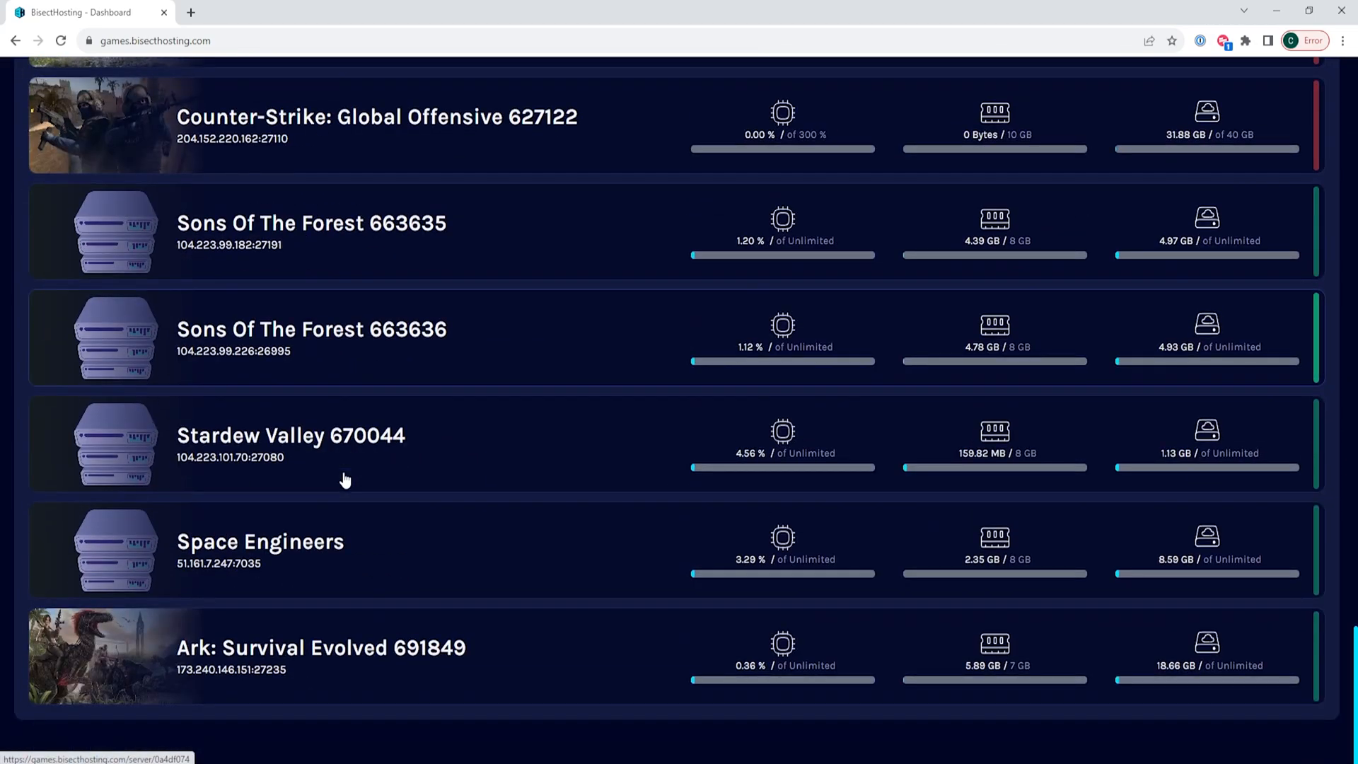
left_click(260, 542)
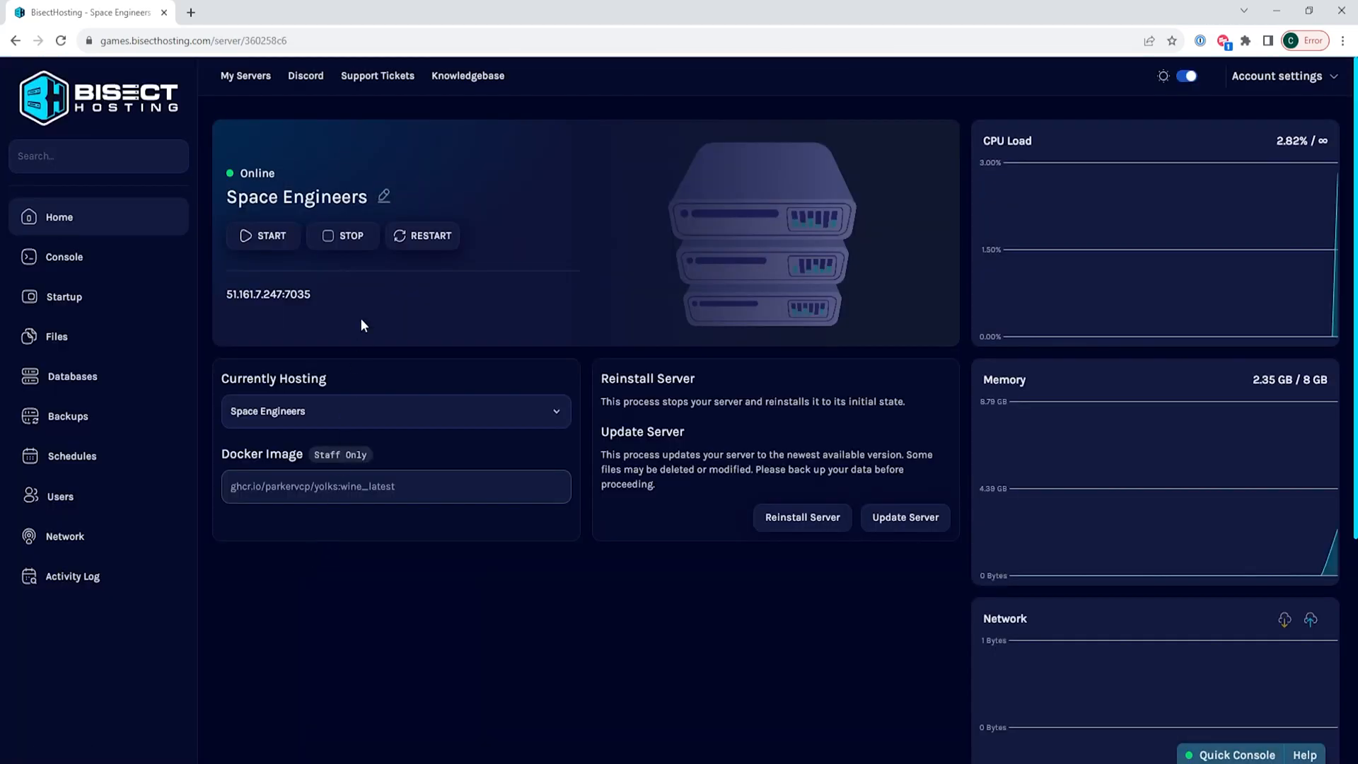
left_click(343, 236)
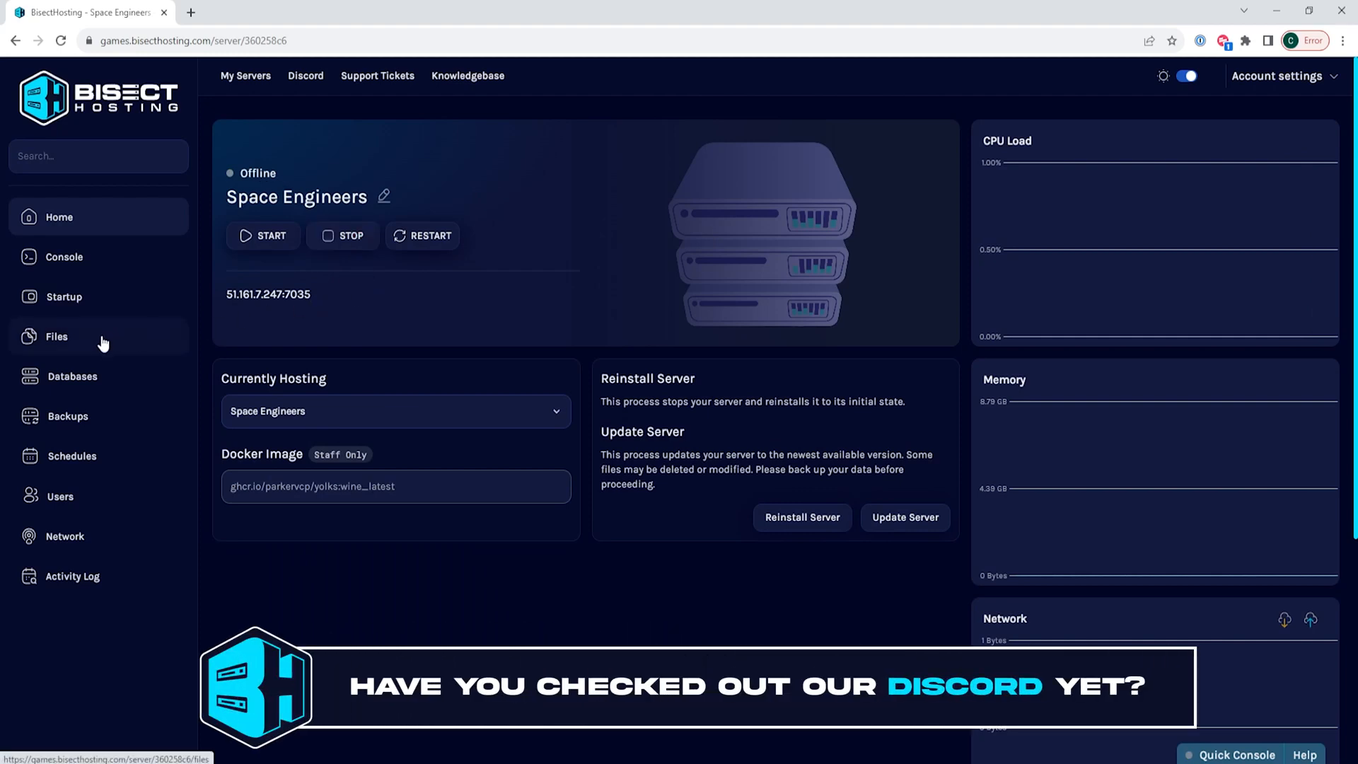
Step: Begin editing the <CrossPlatform> value in config/SpaceEngineers-Dedicated.cfg from Files
left_click(57, 337)
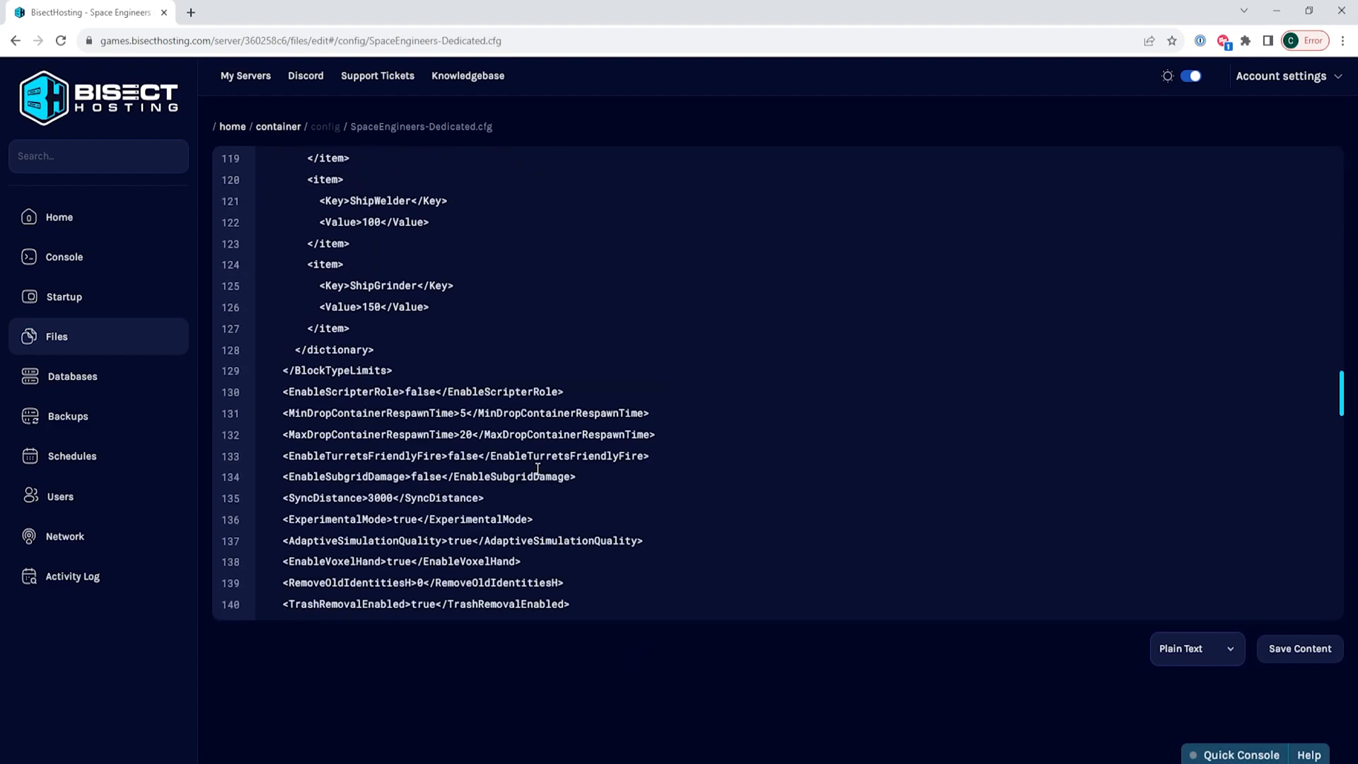
scroll("down", 3)
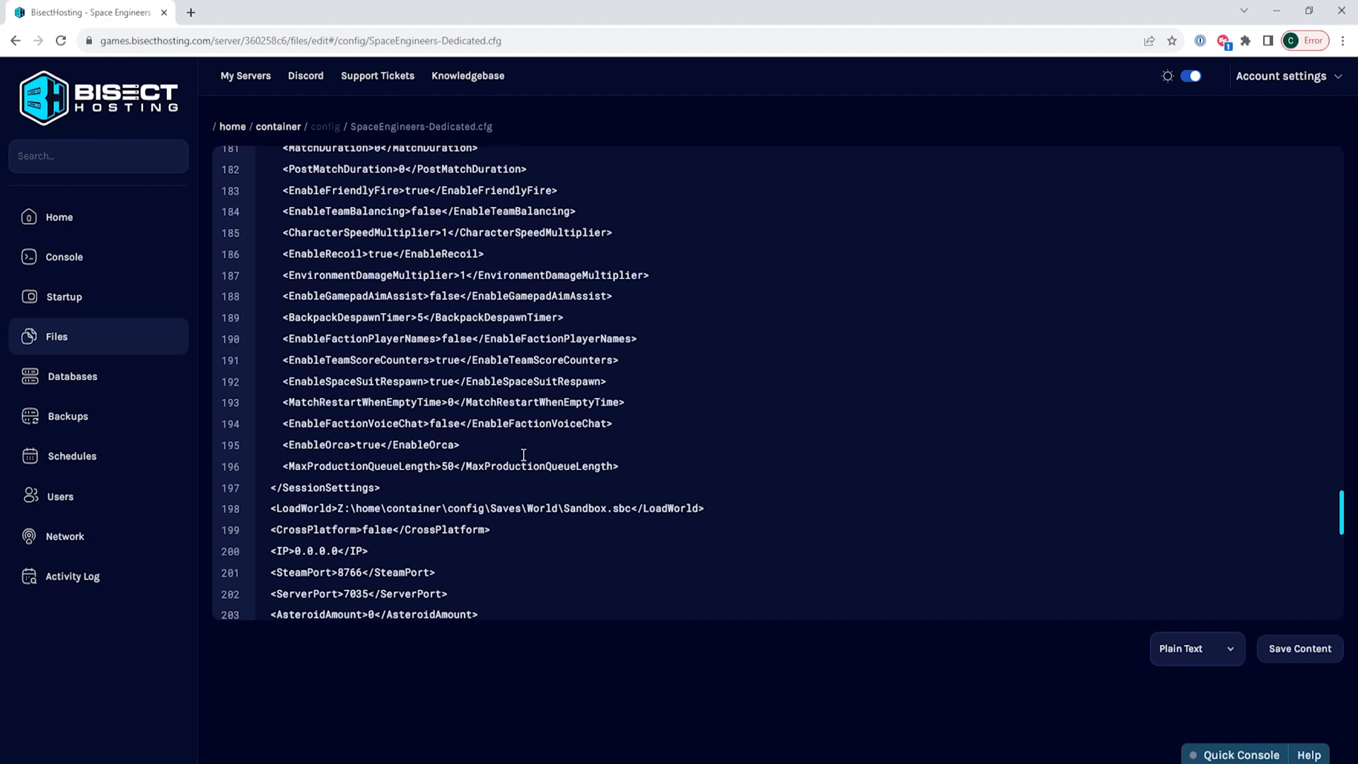
scroll("down", 3)
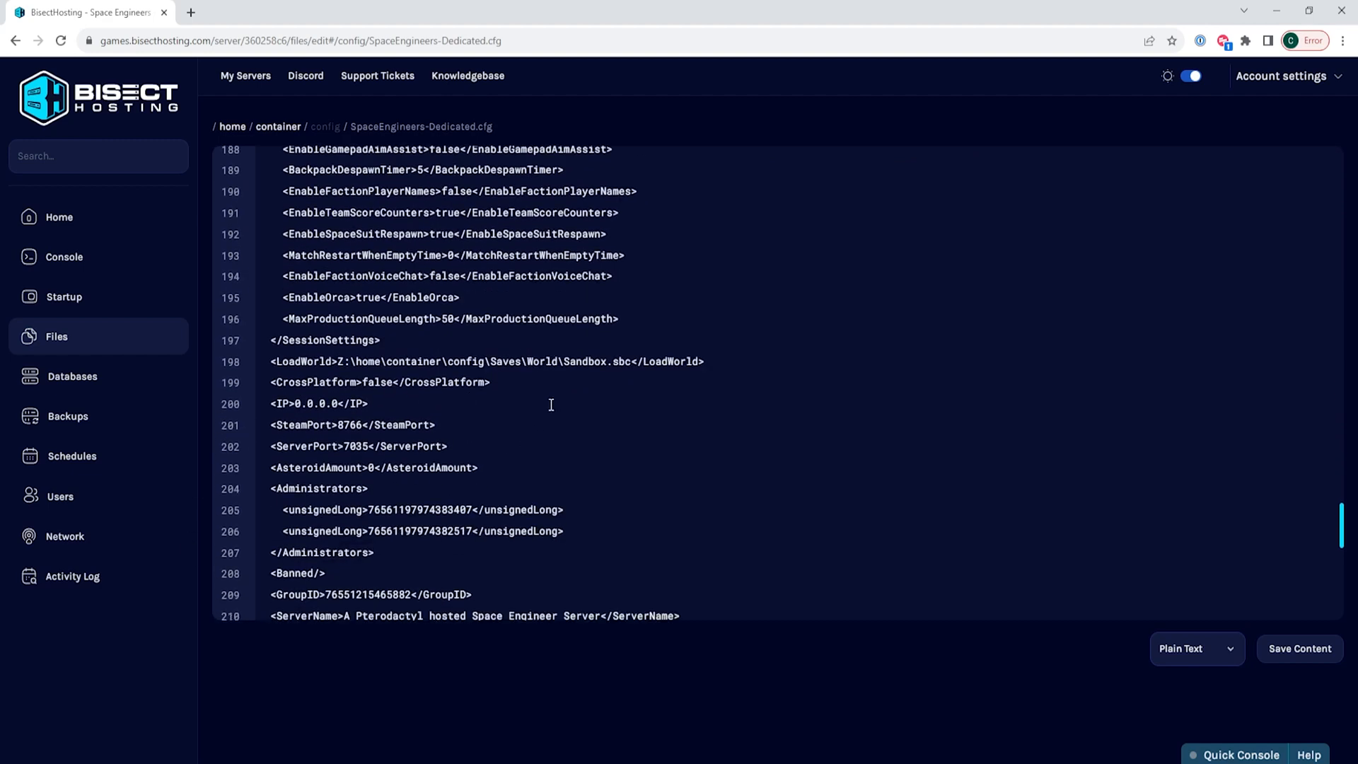
left_click(399, 381)
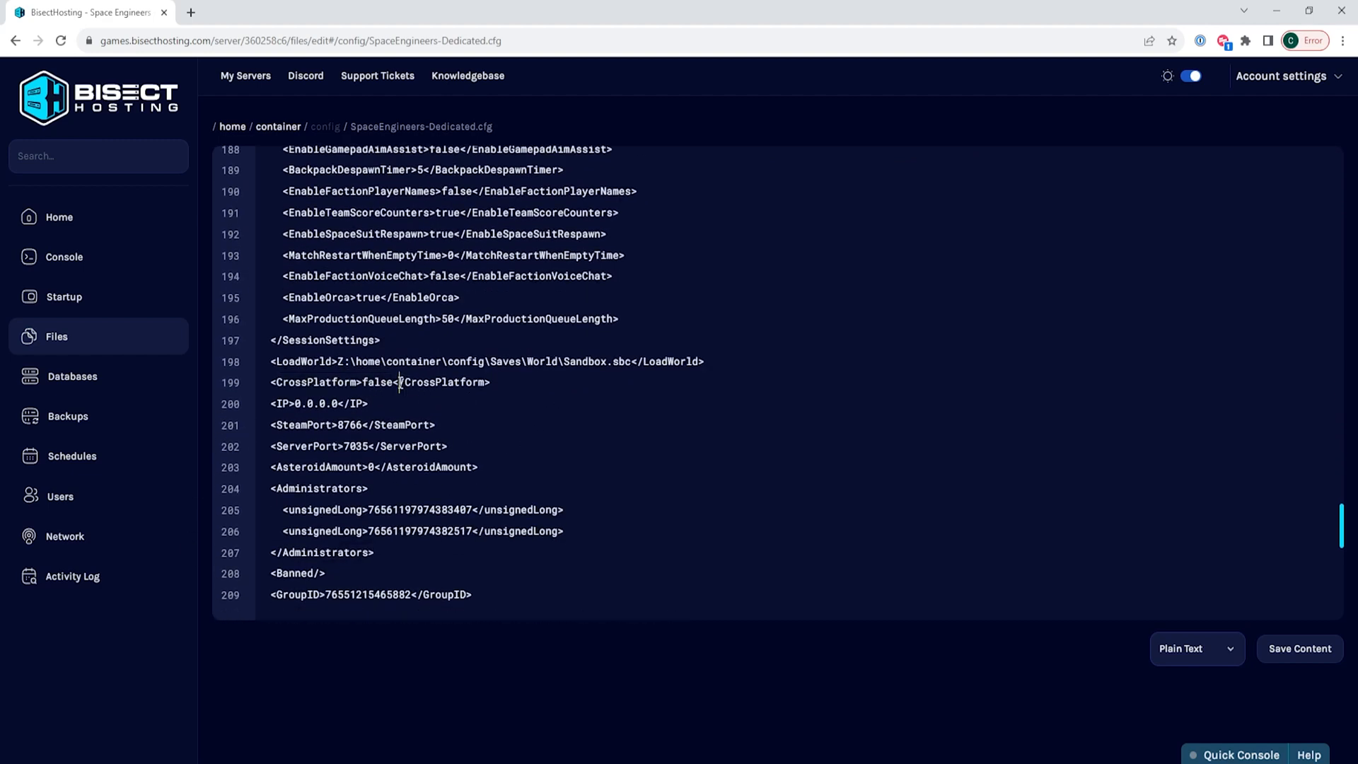
Step: Replace CrossPlatform 'false' with true and move down to the <NetworkType> line
double_click(376, 382)
type("tru")
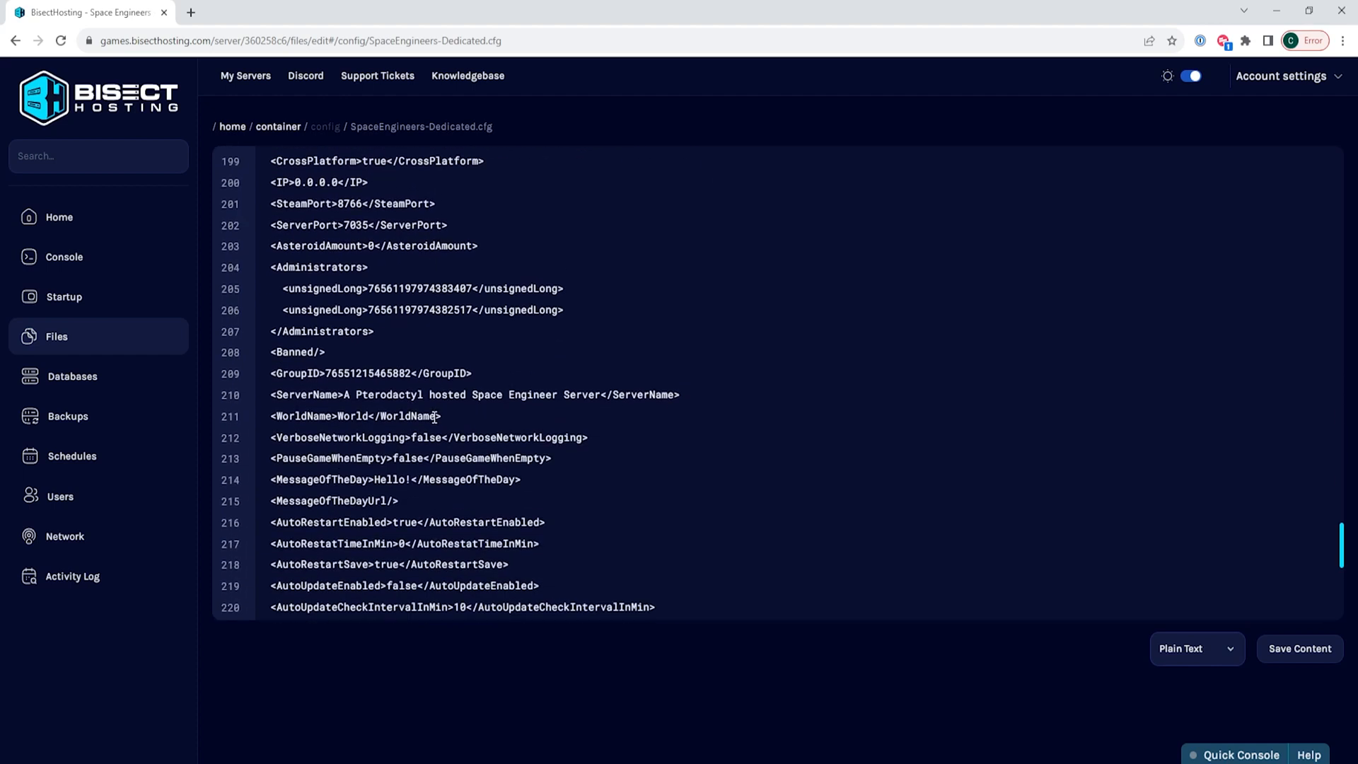
scroll("down", 3)
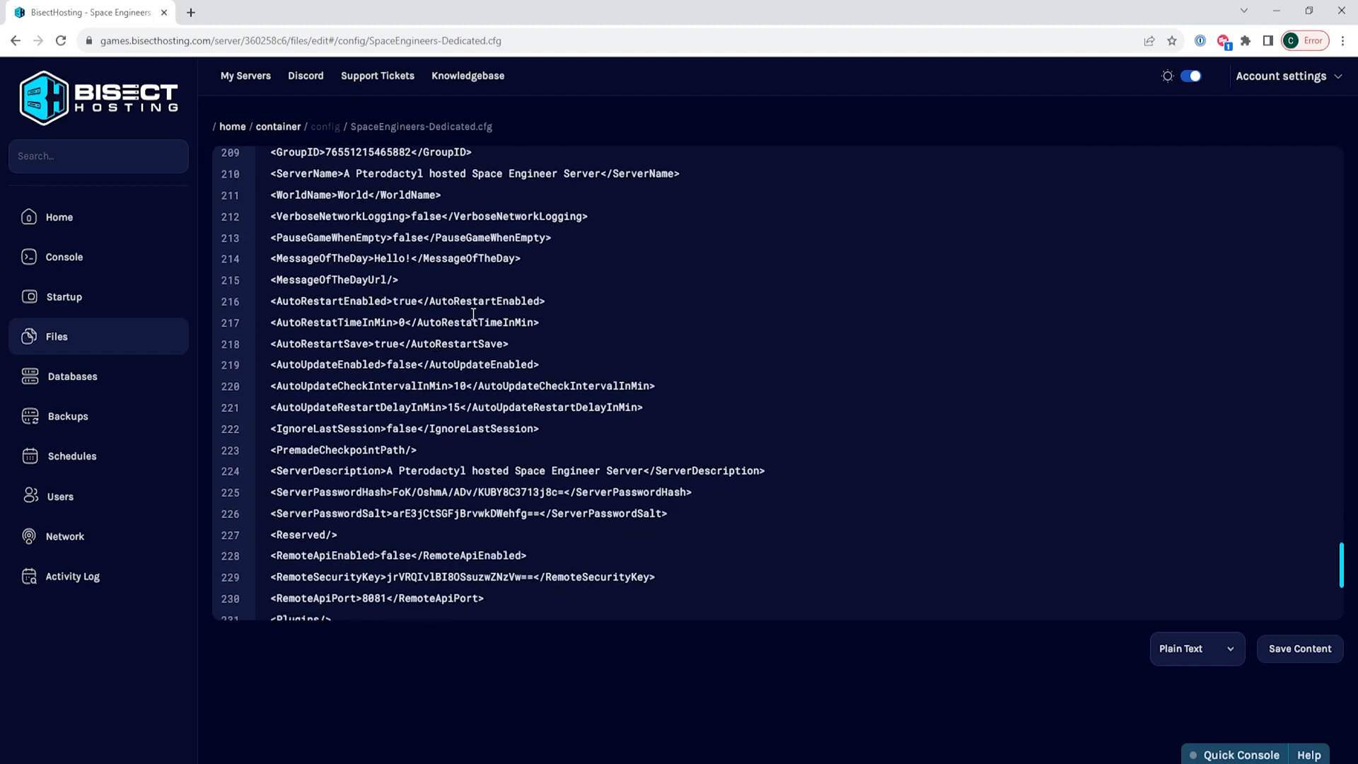
scroll("down", 3)
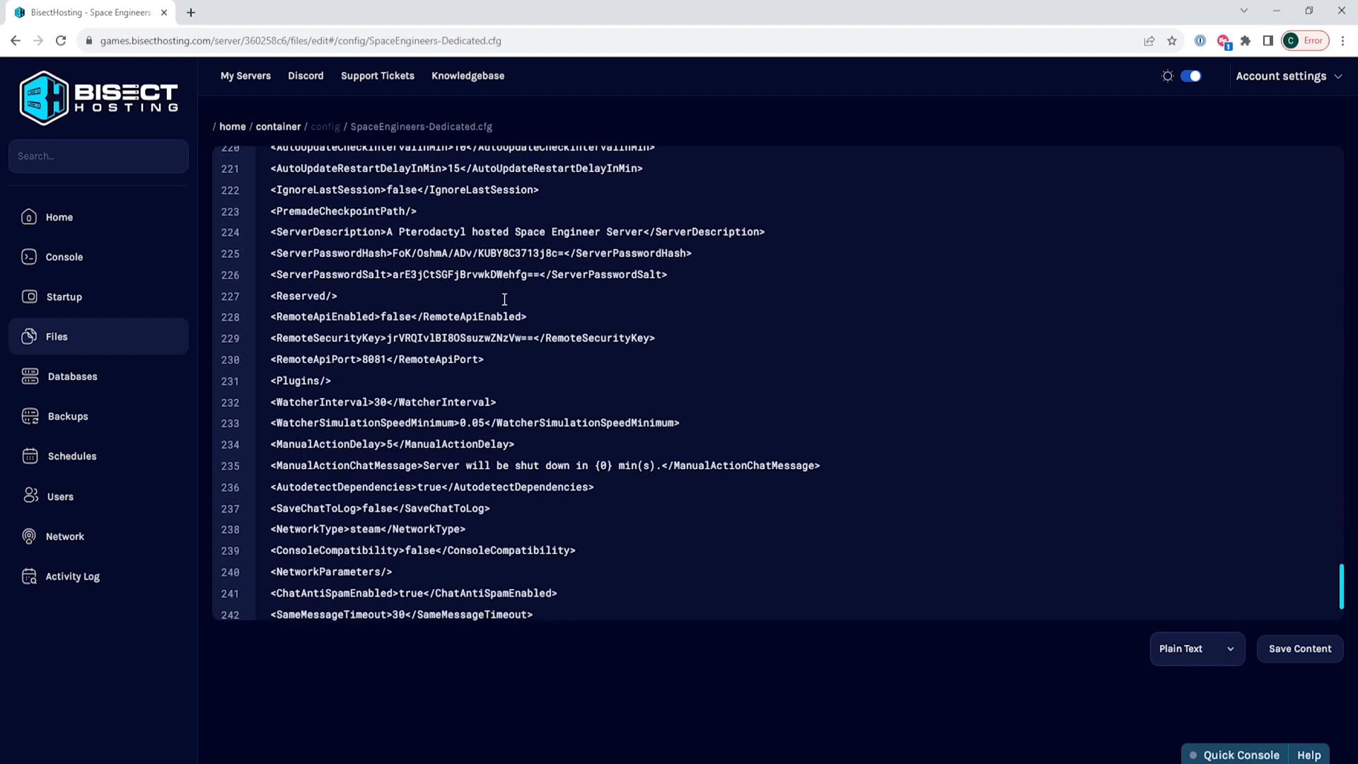
scroll("down", 3)
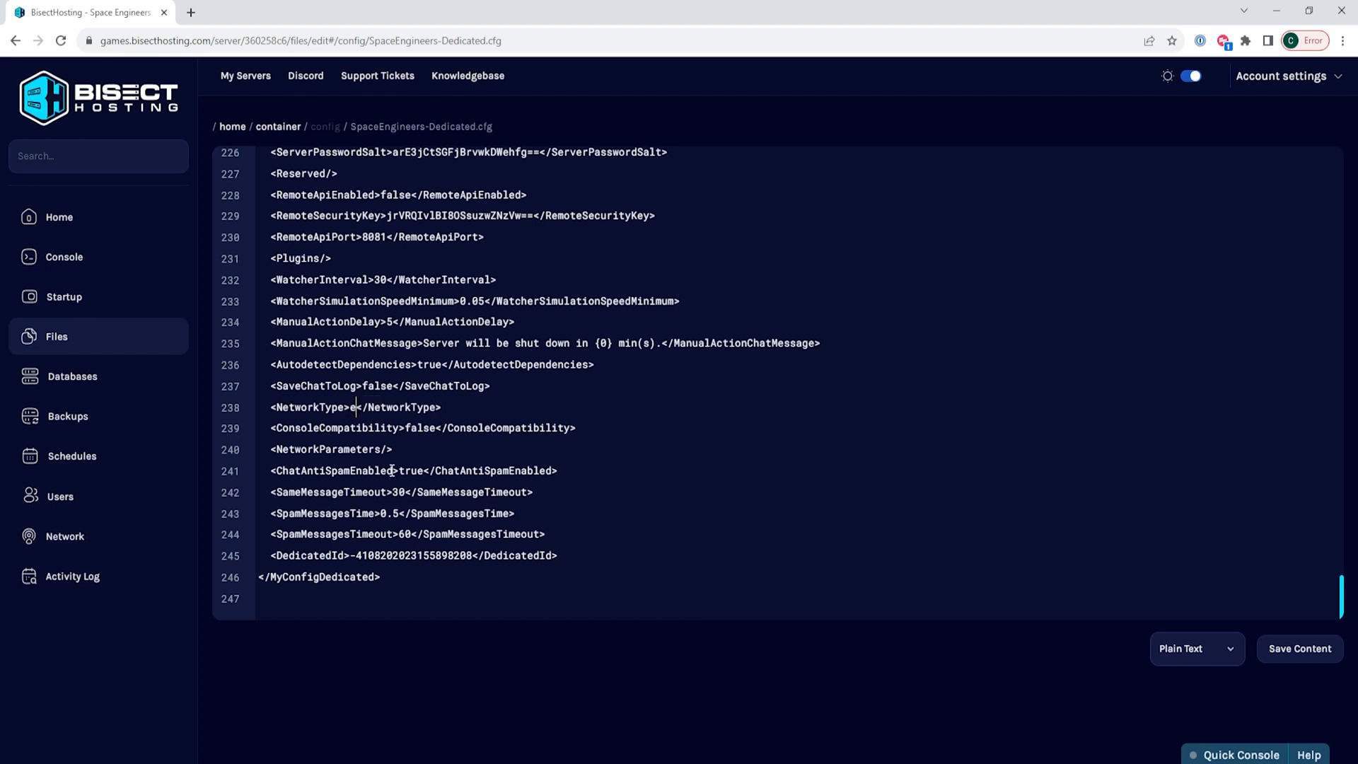
Step: Make NetworkType eos and ConsoleCompatibility true, save, and return to Home
type("os")
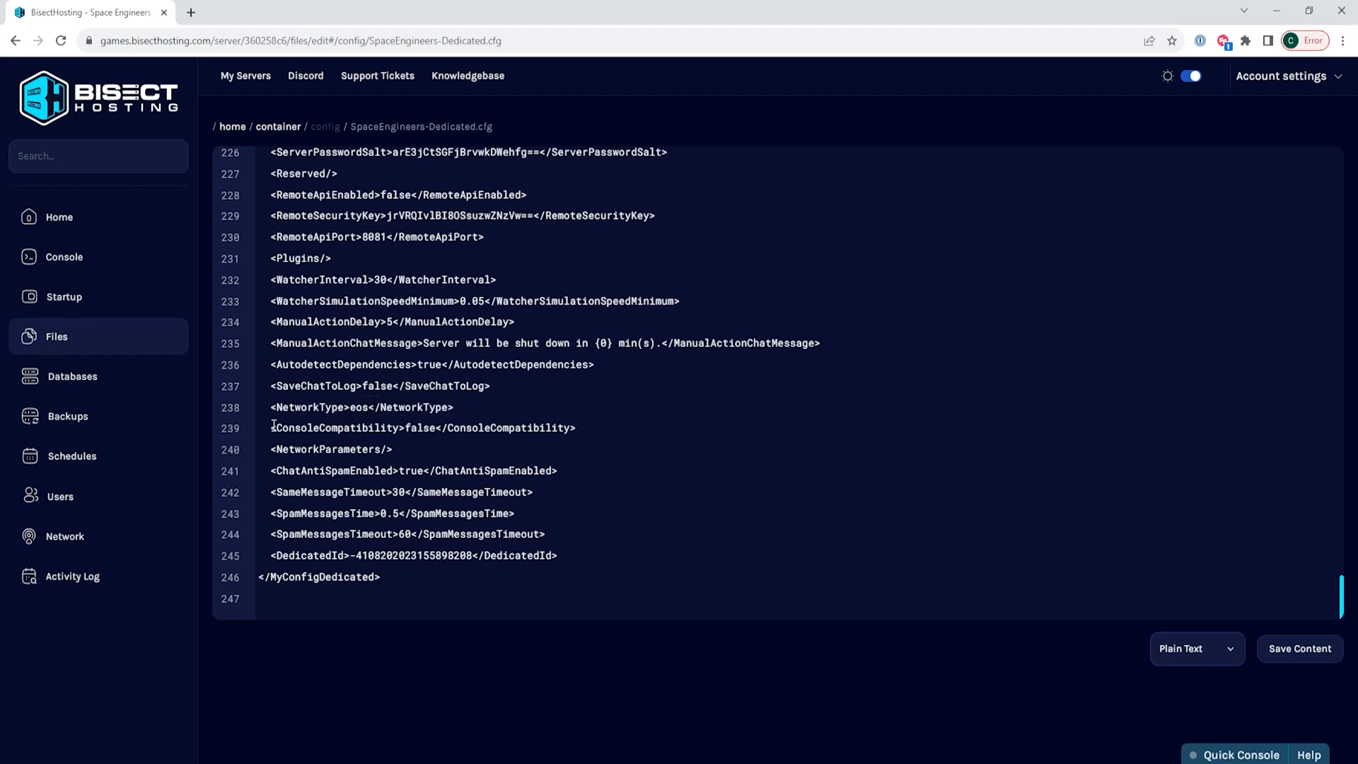
triple_click(422, 427)
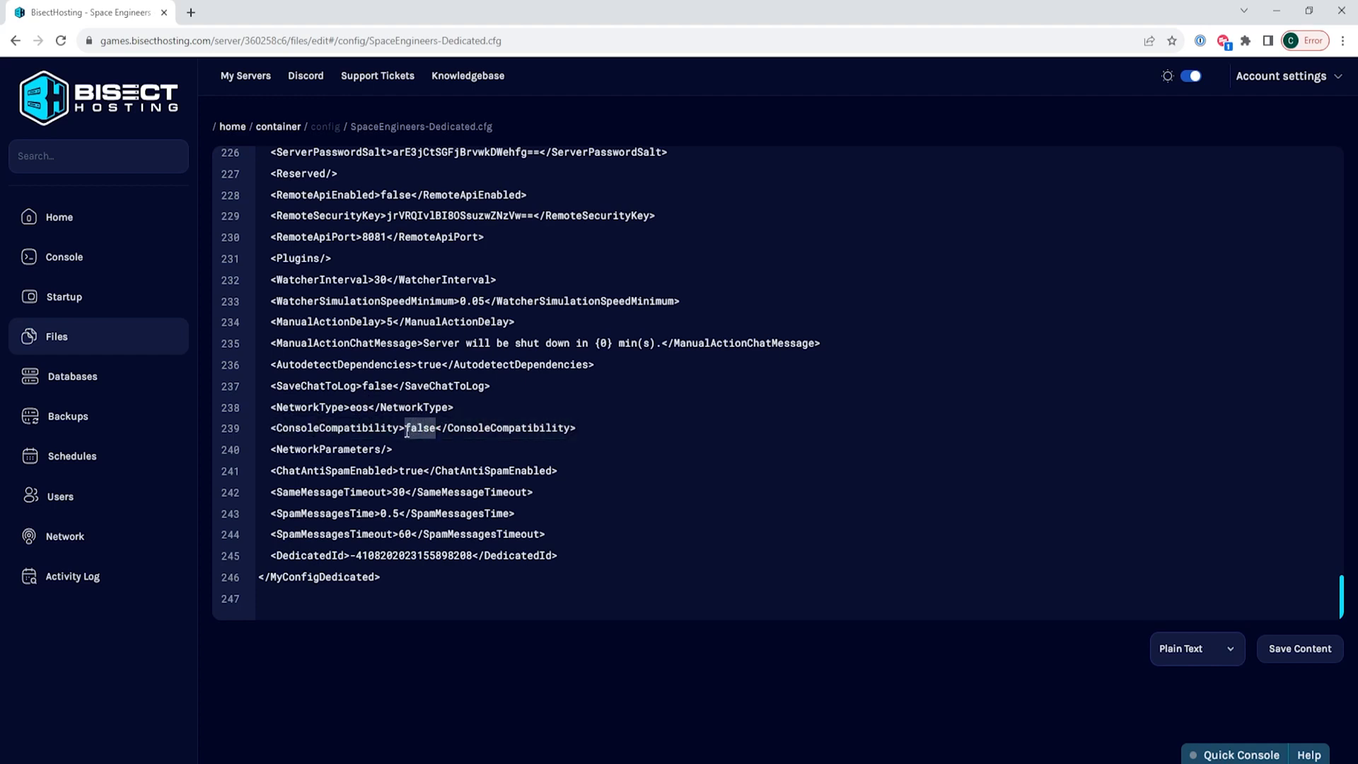
type("true")
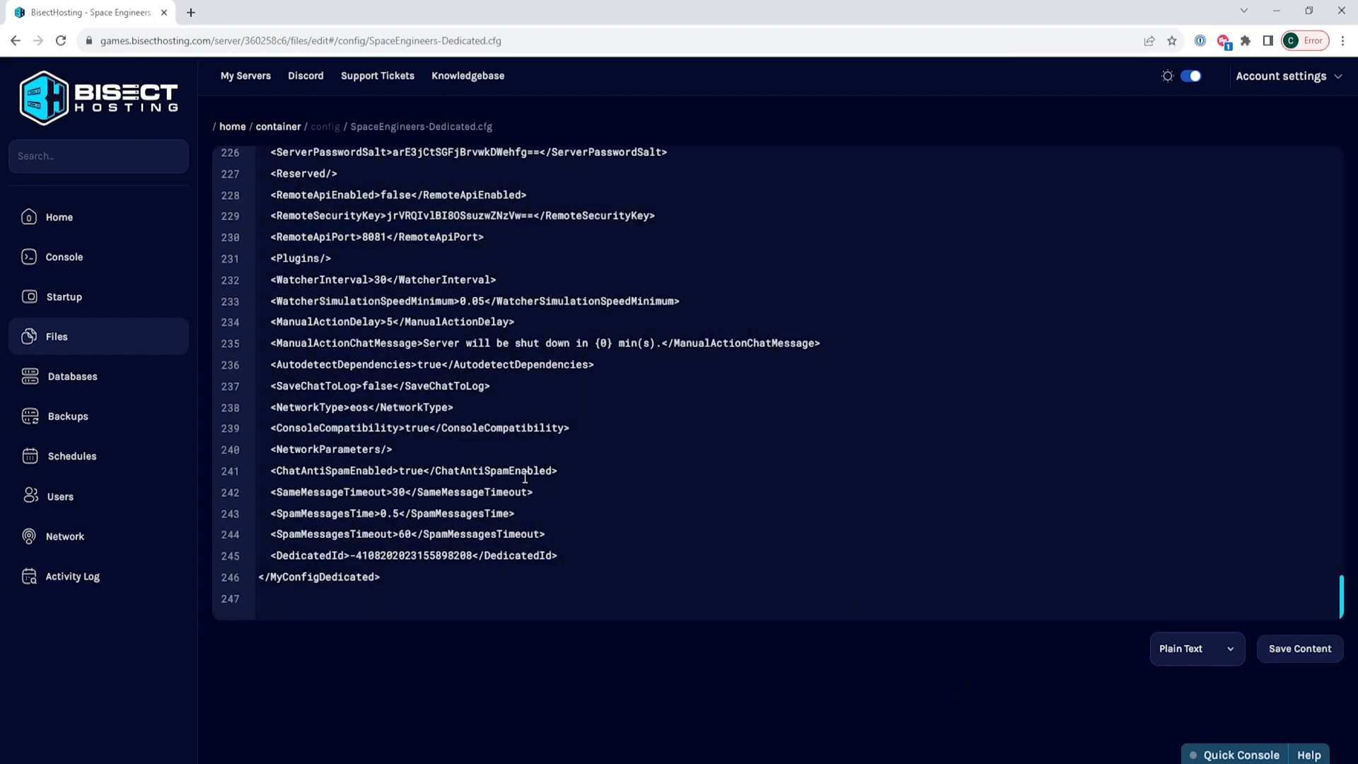
left_click(59, 216)
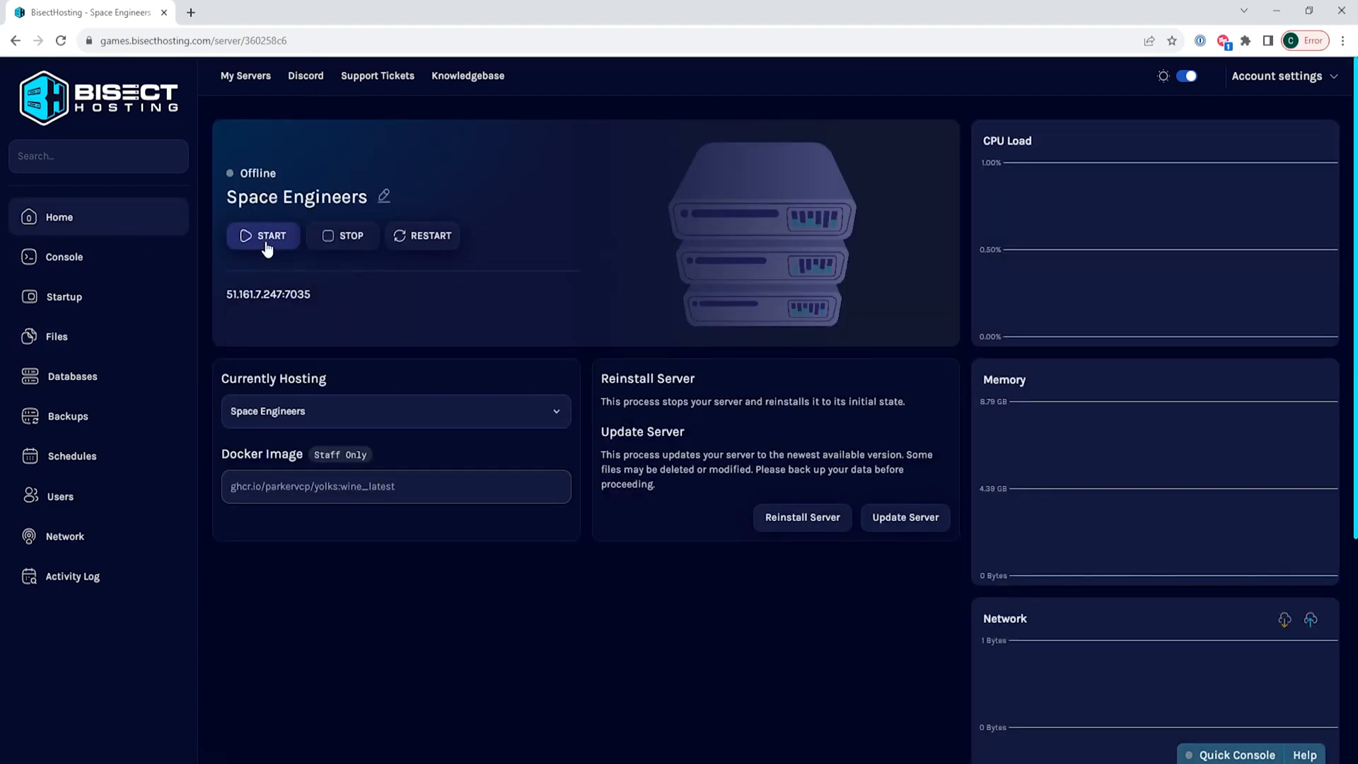
Step: Start the Space Engineers server with the new crossplay config
left_click(263, 236)
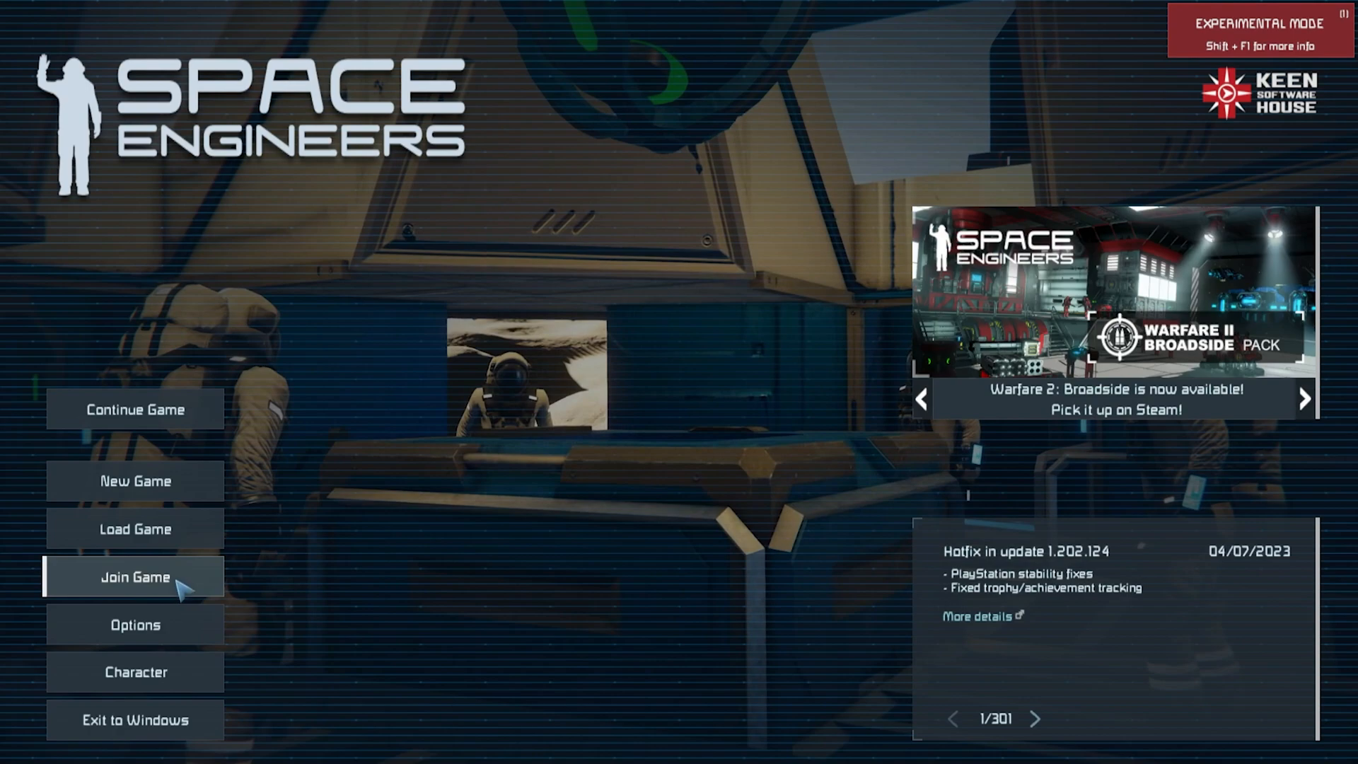
Step: Filter the Join Game server browser to EOS servers via the E button
left_click(134, 577)
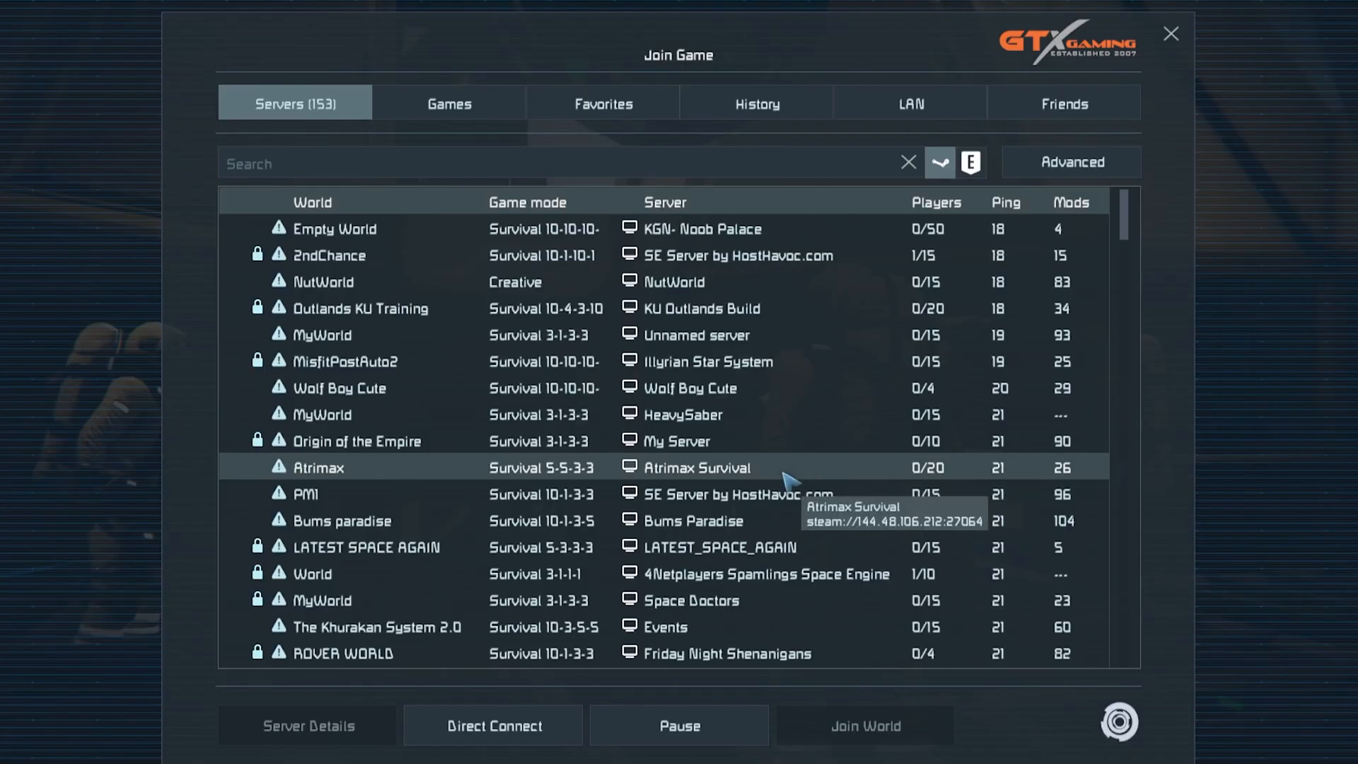
left_click(970, 161)
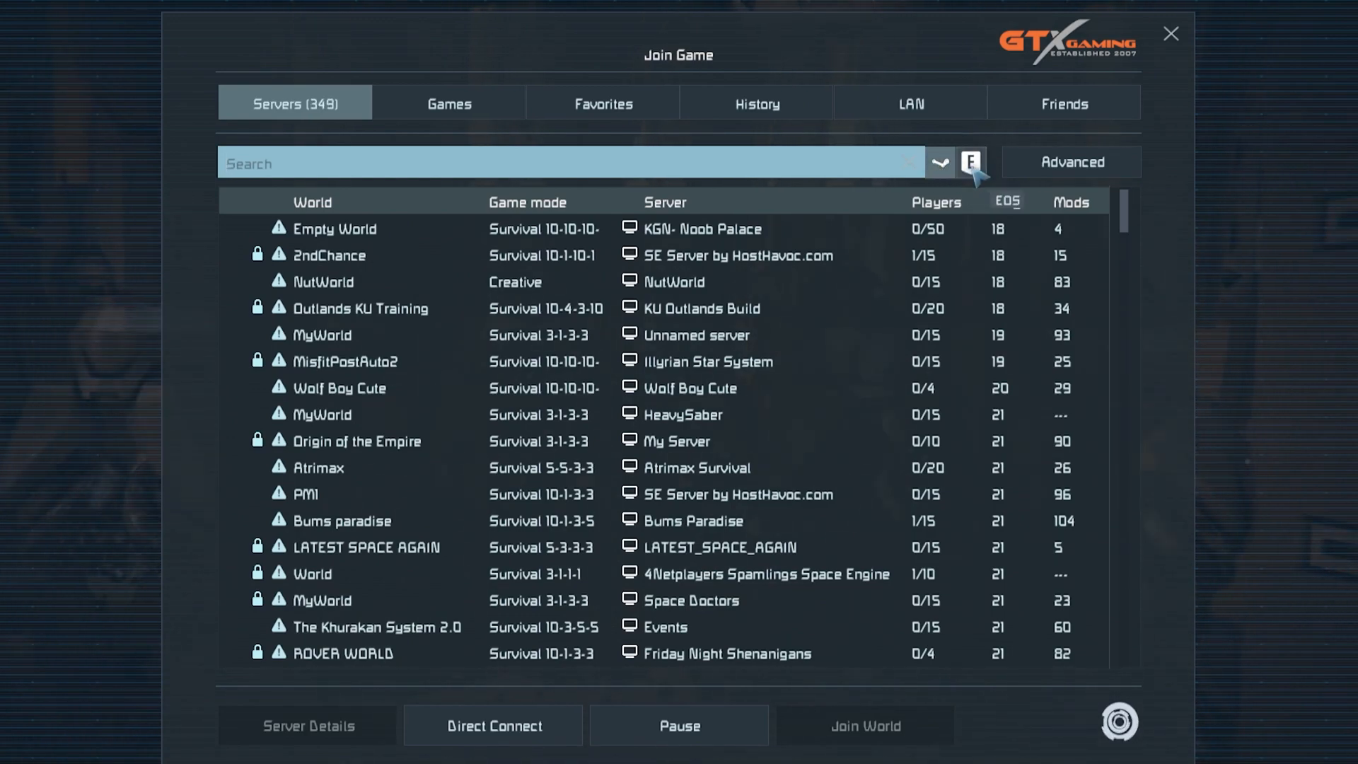
left_click(970, 162)
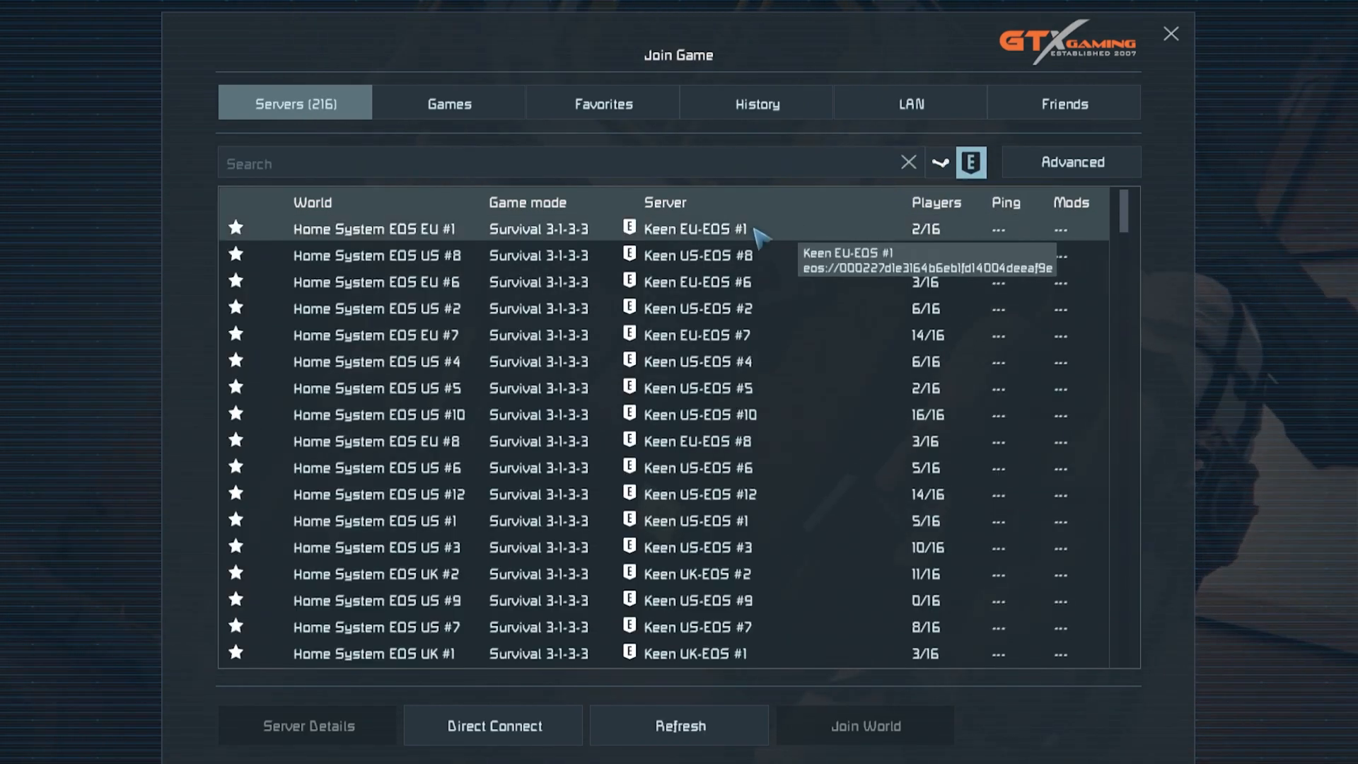